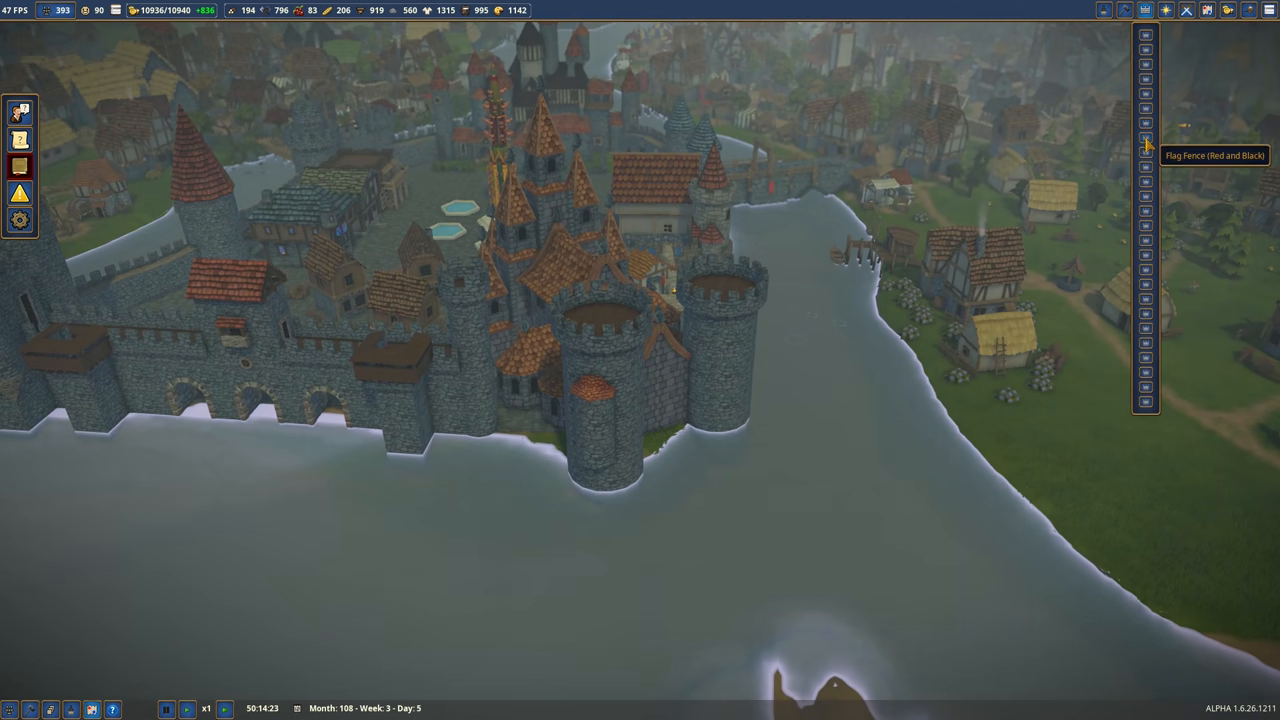
{"action": "mouse_move", "coordinate": [1147, 197]}
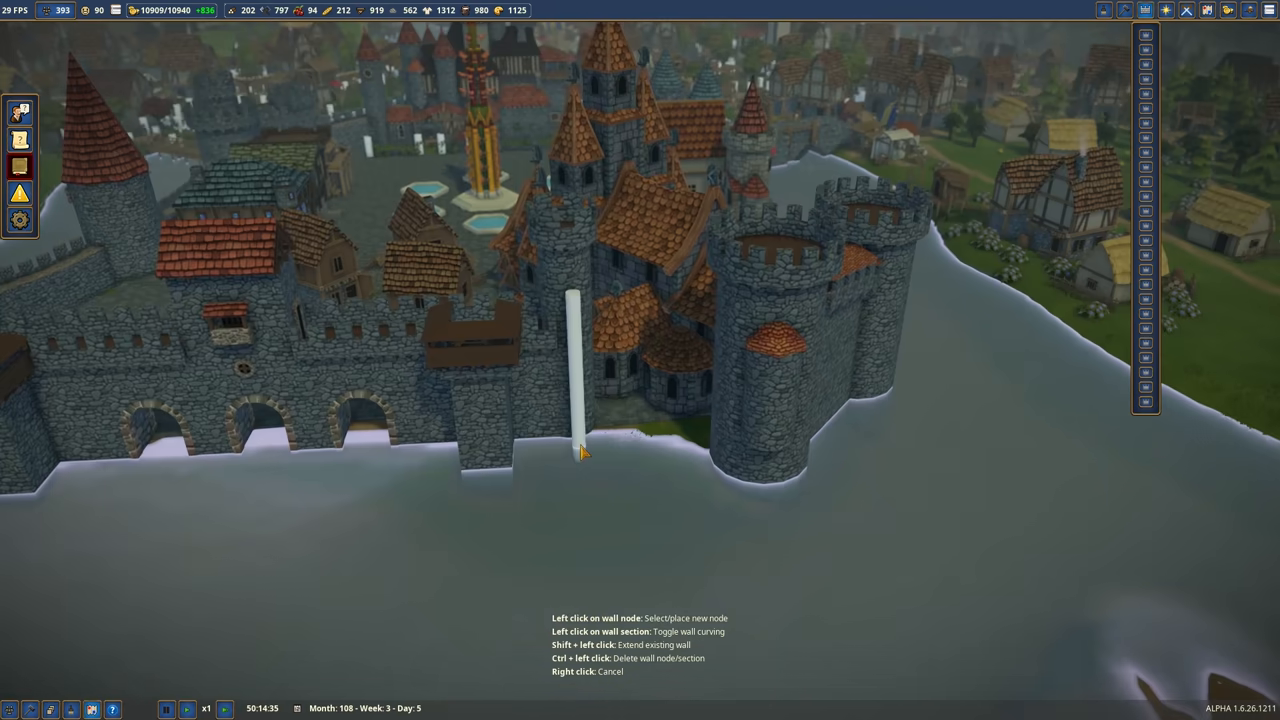
Zoom over the waterfront stone wall and its moat-front towers
{"action": "scroll", "scroll_direction": "down", "scroll_amount": 3}
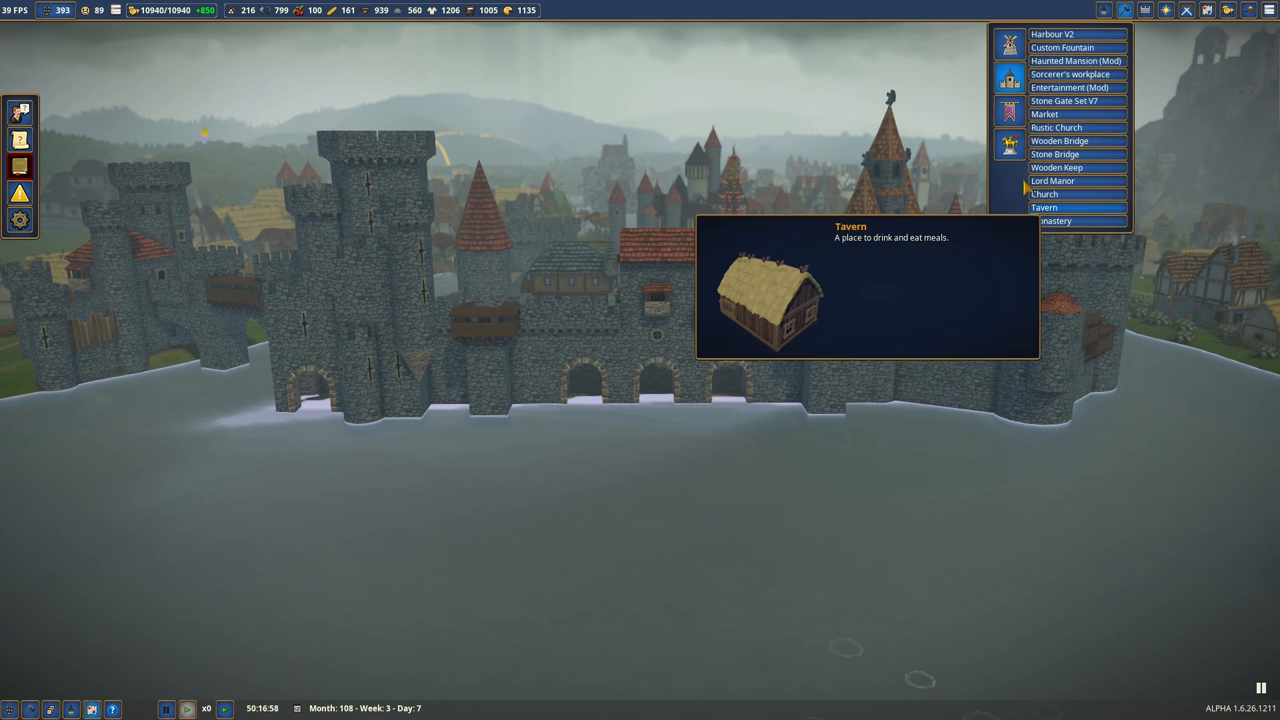
{"action": "mouse_move", "coordinate": [1052, 34]}
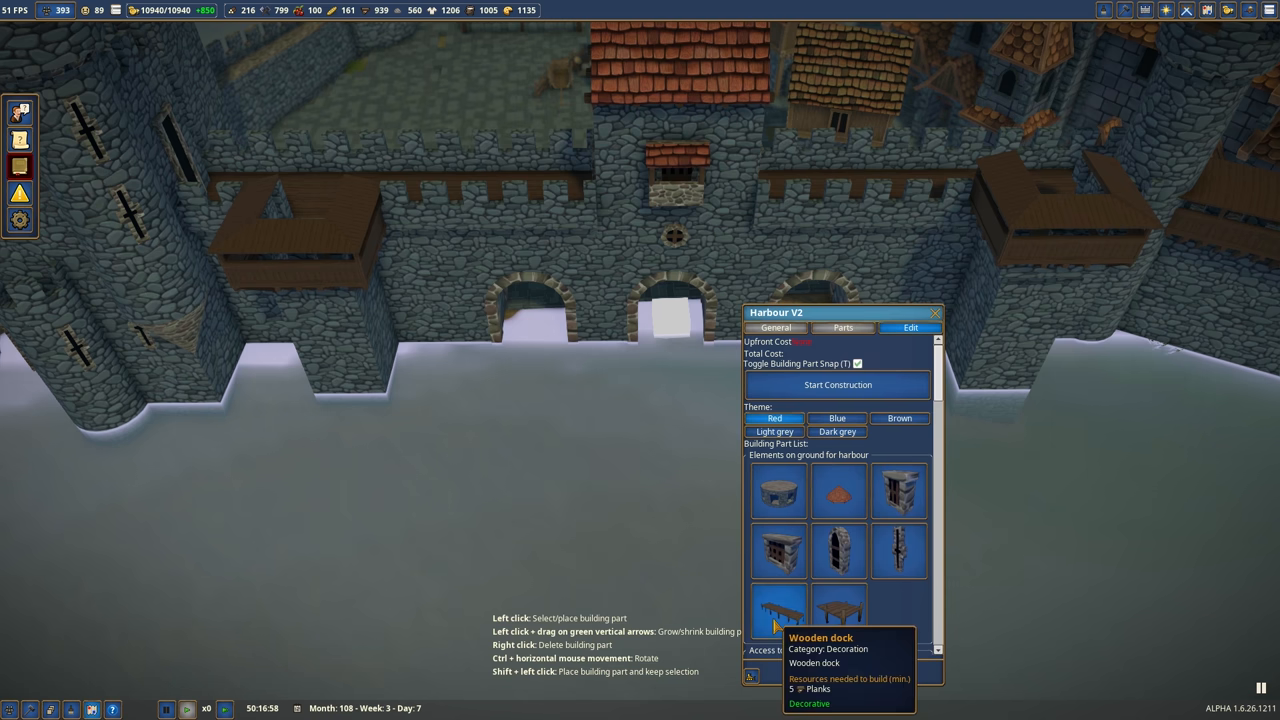
Pick the Harbour V2 Wooden dock part and lay a pier at the central arch
{"action": "left_click", "coordinate": [778, 611]}
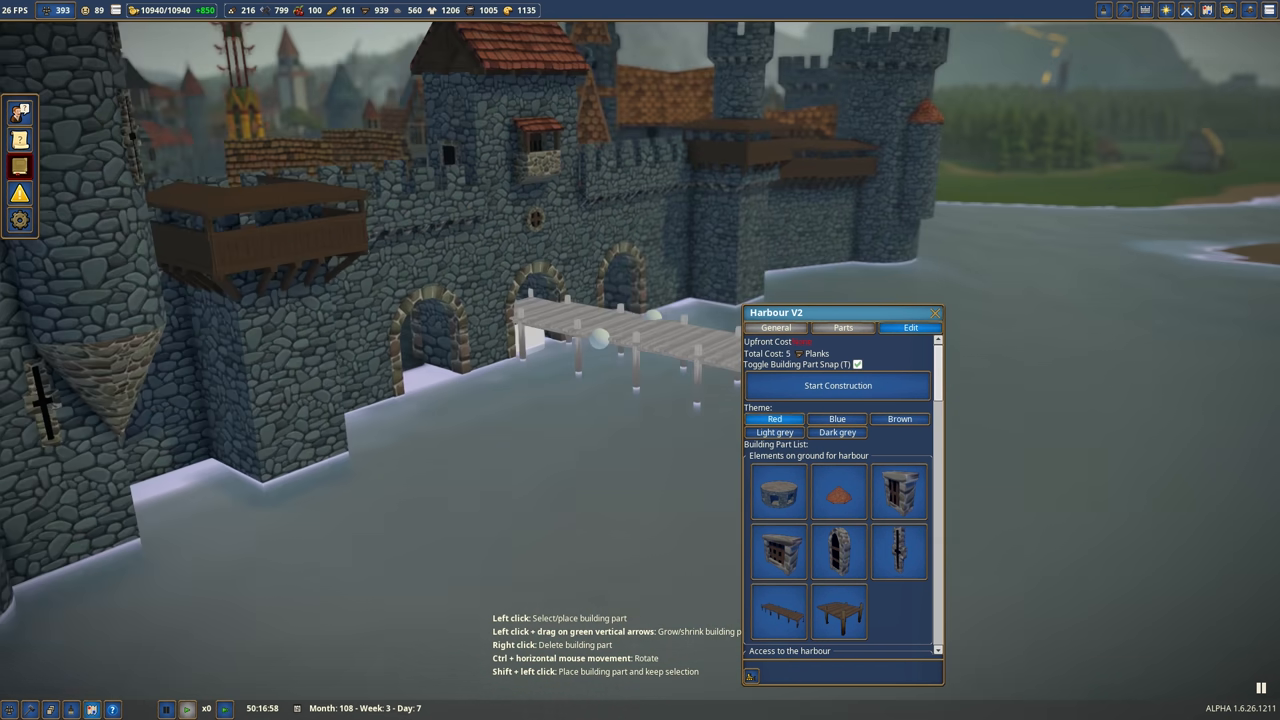
{"action": "scroll", "scroll_direction": "down", "scroll_amount": 3}
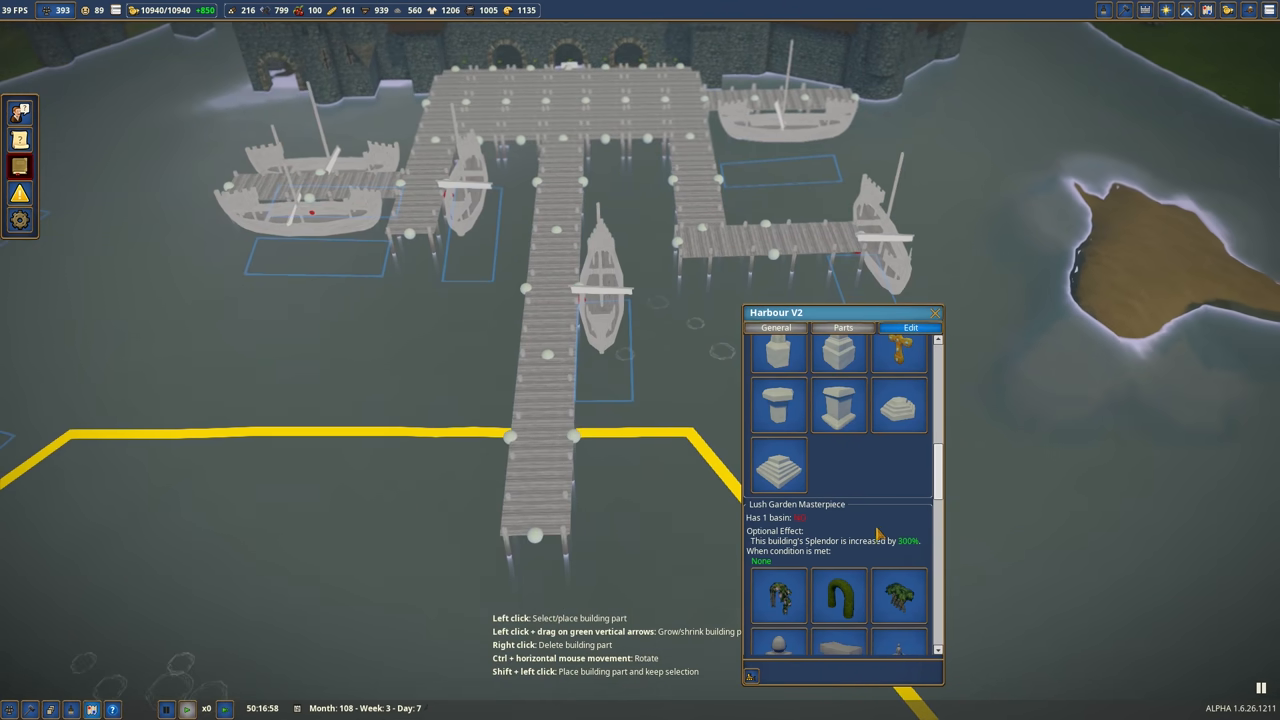
{"action": "mouse_move", "coordinate": [885, 558]}
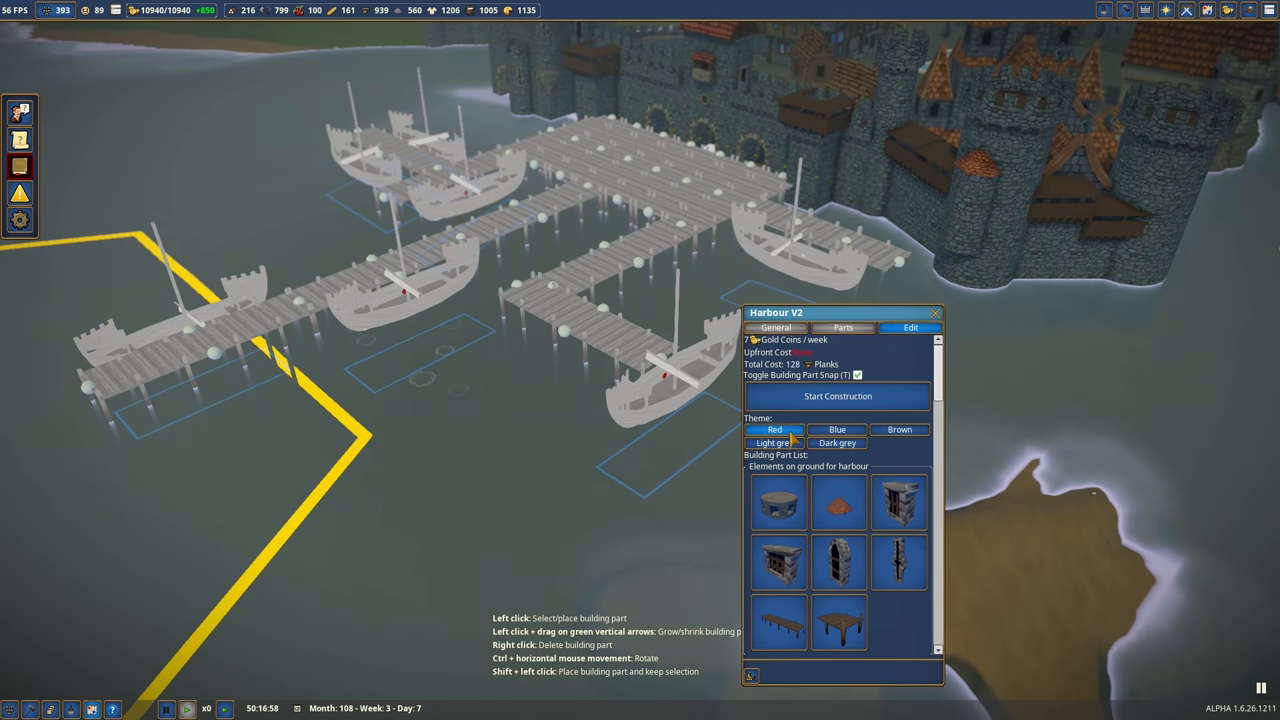
Apply the Red theme to the Harbour V2 pier network
{"action": "left_click", "coordinate": [899, 429]}
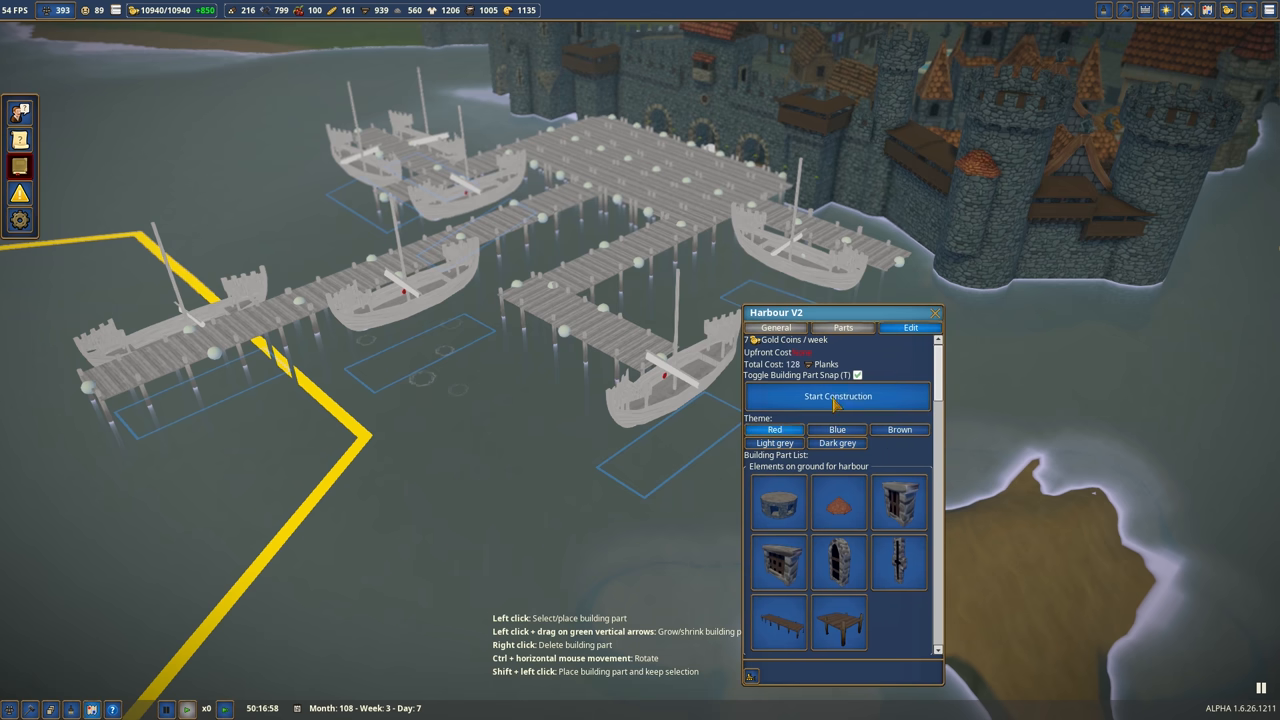
Start construction of the Harbour V2 piers below the castle
{"action": "left_click", "coordinate": [838, 396]}
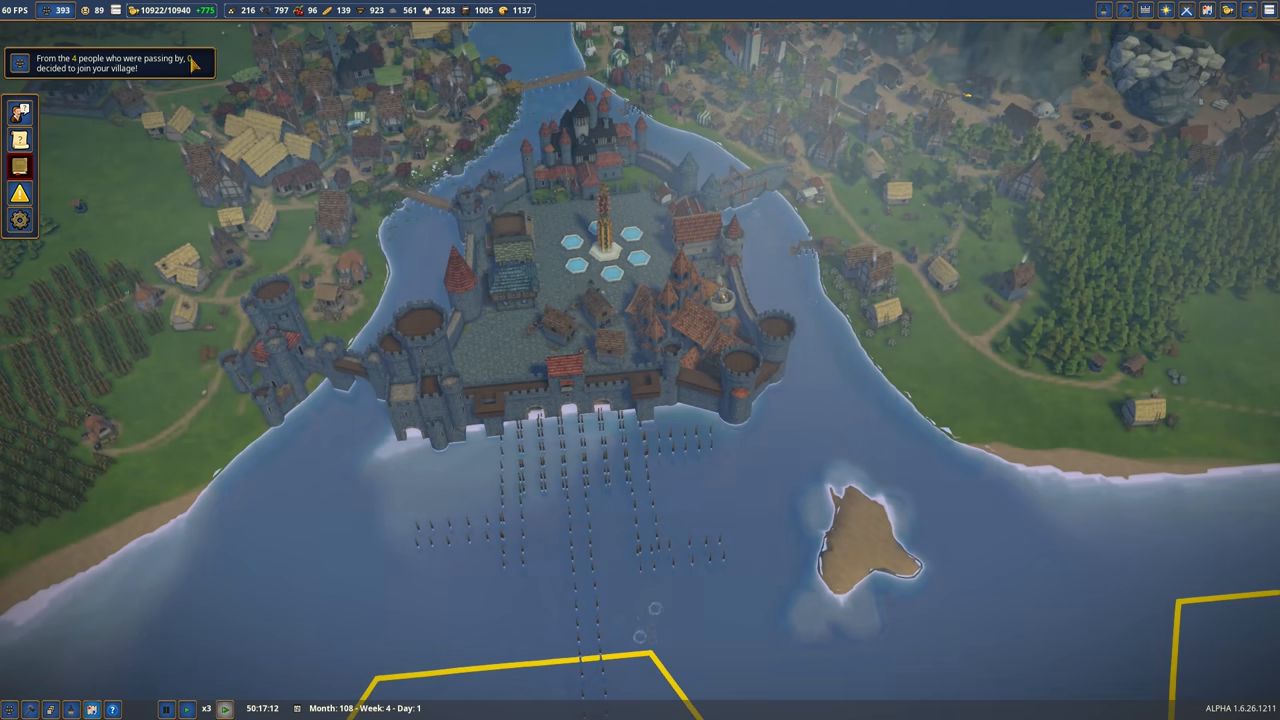
{"action": "mouse_move", "coordinate": [99, 11]}
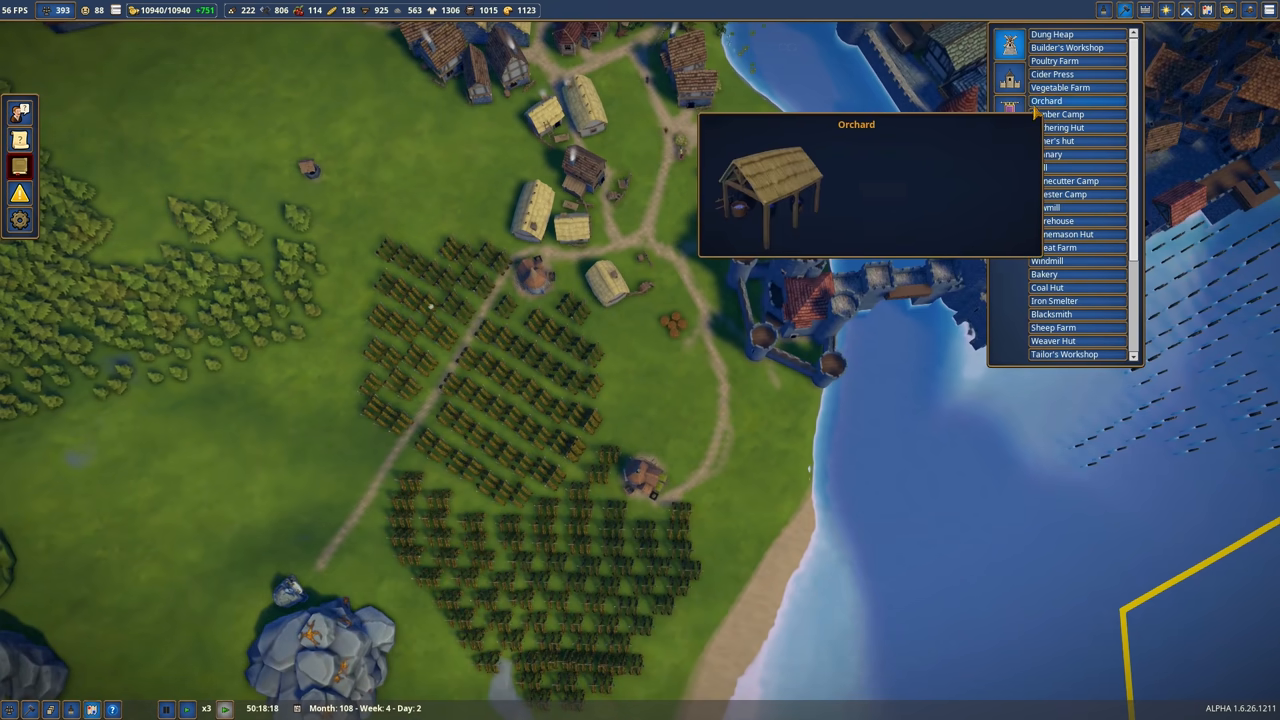
{"action": "mouse_move", "coordinate": [1059, 194]}
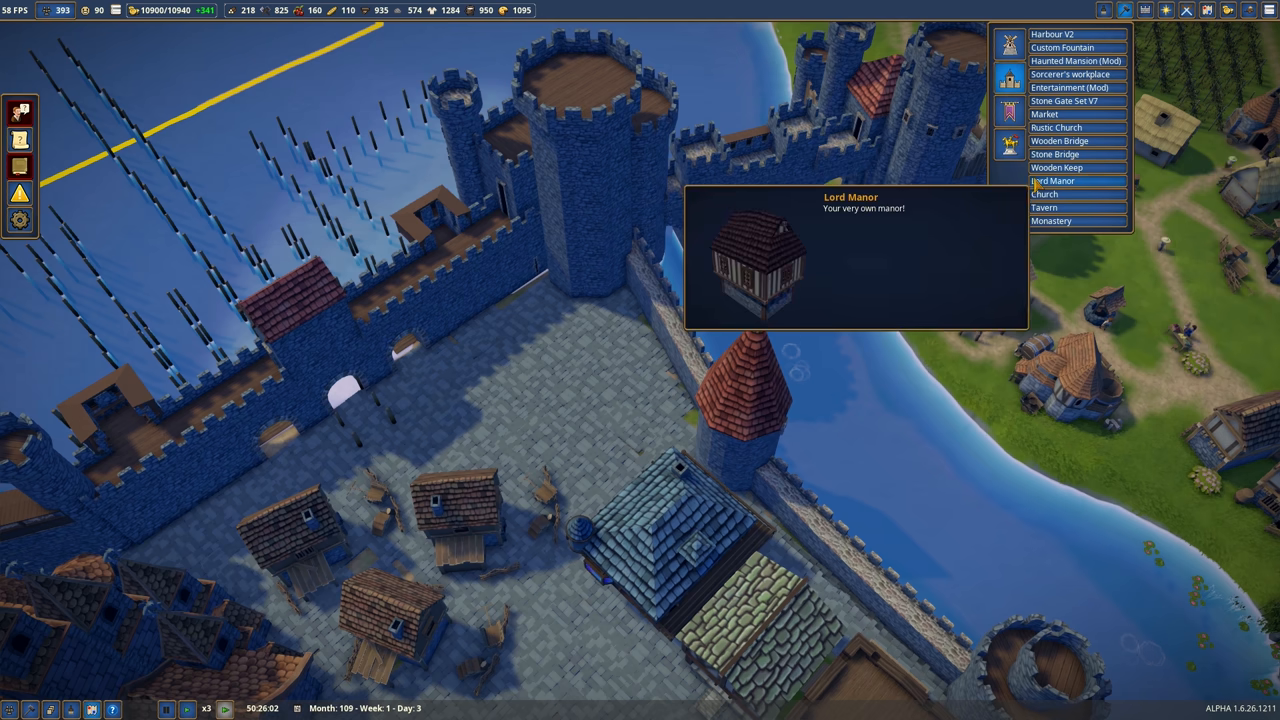
Place a Lord Manor inside the castle walls above the harbour
{"action": "left_click", "coordinate": [1058, 167]}
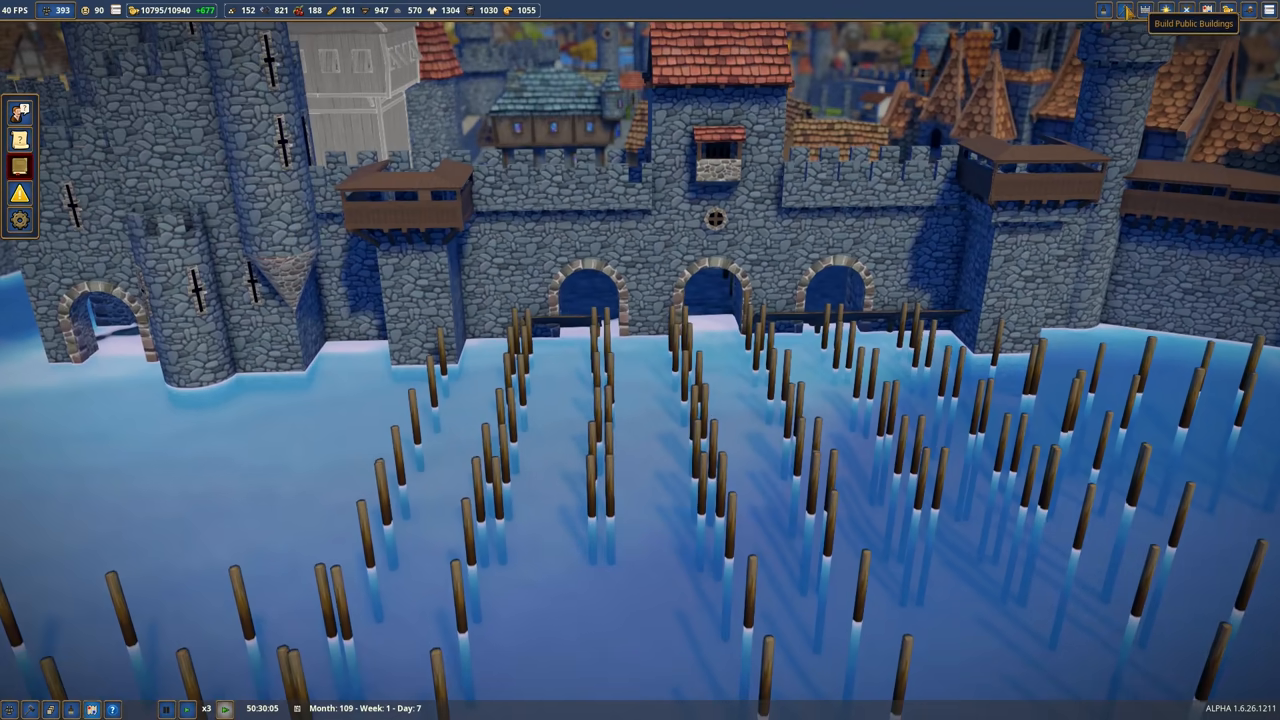
{"action": "left_click", "coordinate": [1125, 10]}
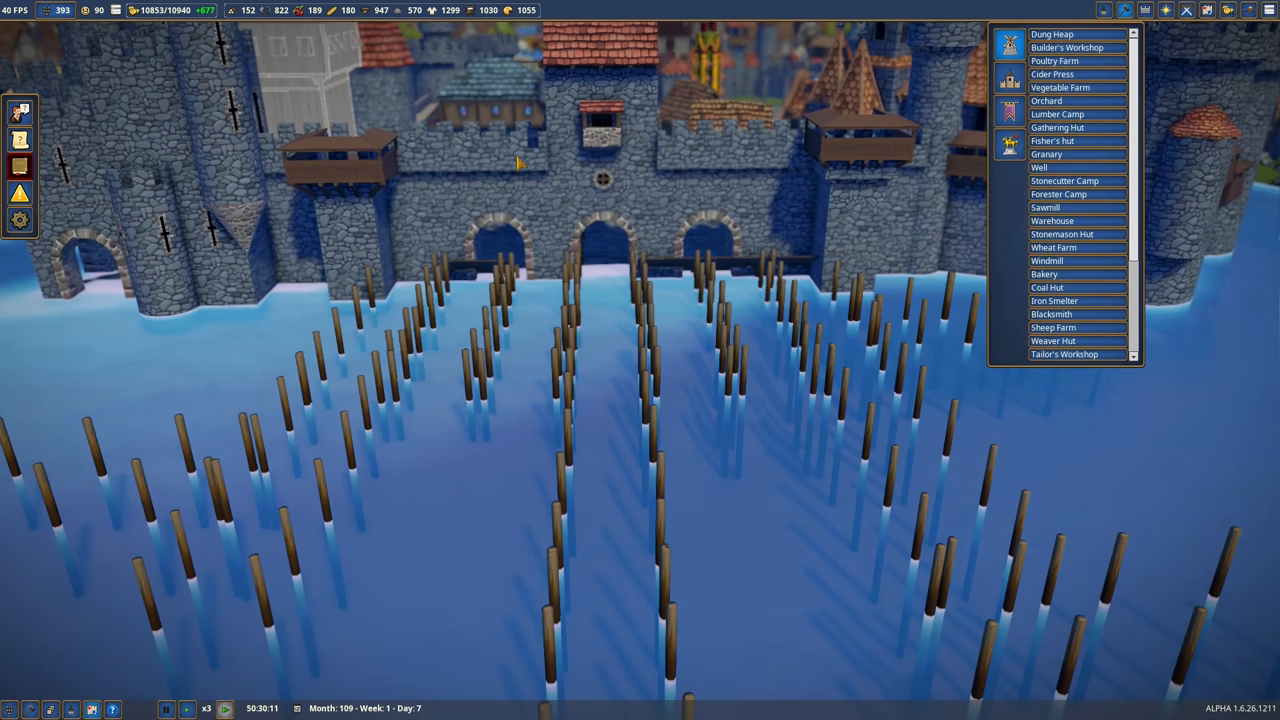
{"action": "mouse_move", "coordinate": [1052, 74]}
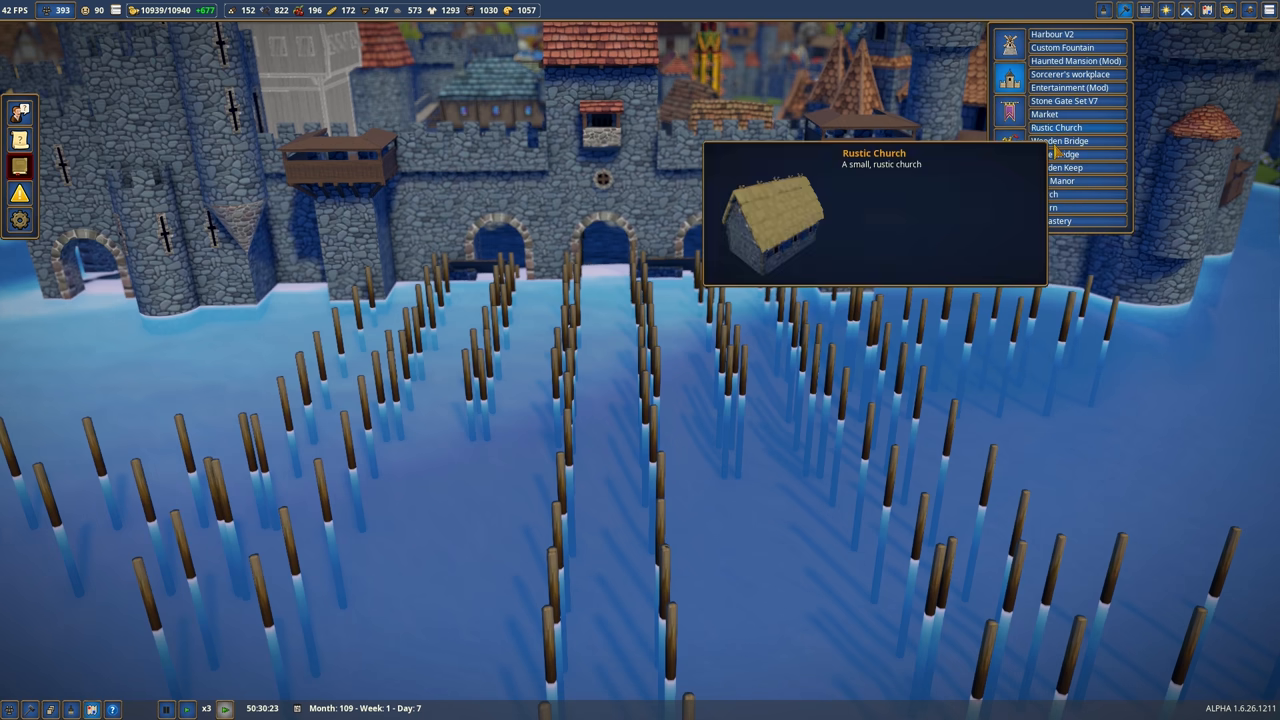
{"action": "mouse_move", "coordinate": [1057, 167]}
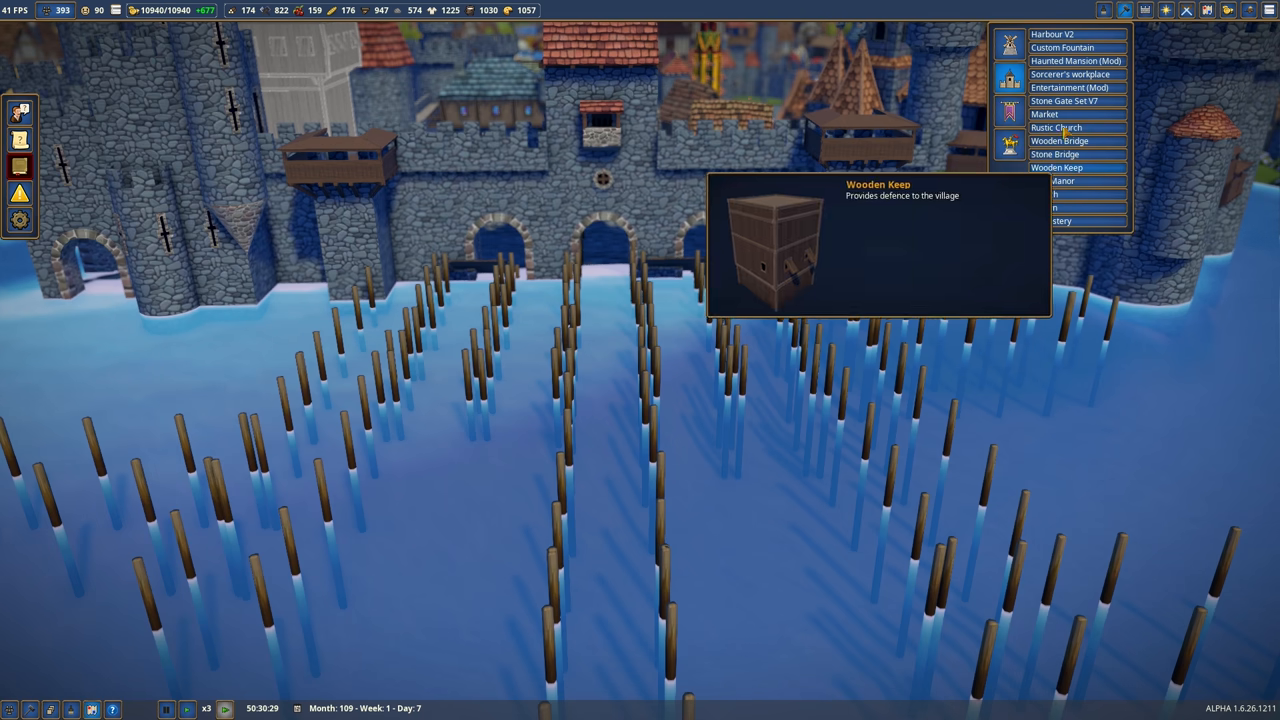
Select Stone Gate Set V7 from the special buildings list
{"action": "left_click", "coordinate": [1064, 100]}
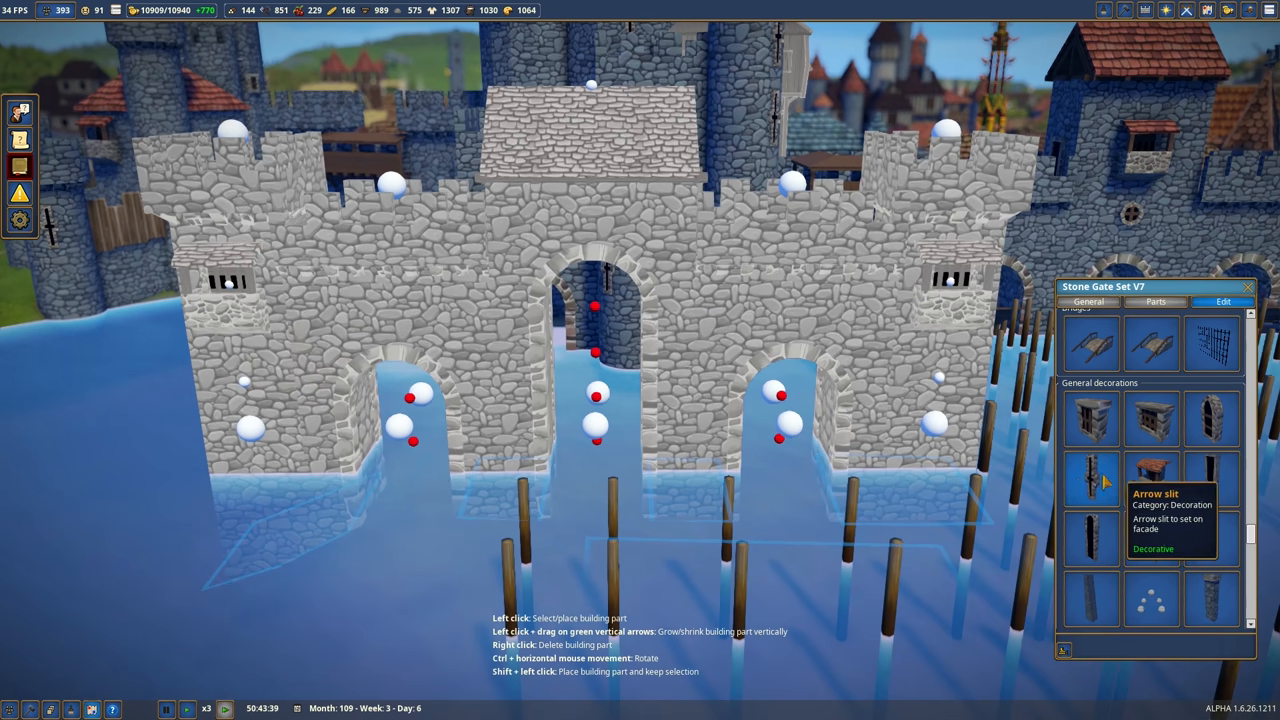
Add Arrow slit decorations to the Stone Gate Set V7 facade
{"action": "left_click", "coordinate": [1093, 478]}
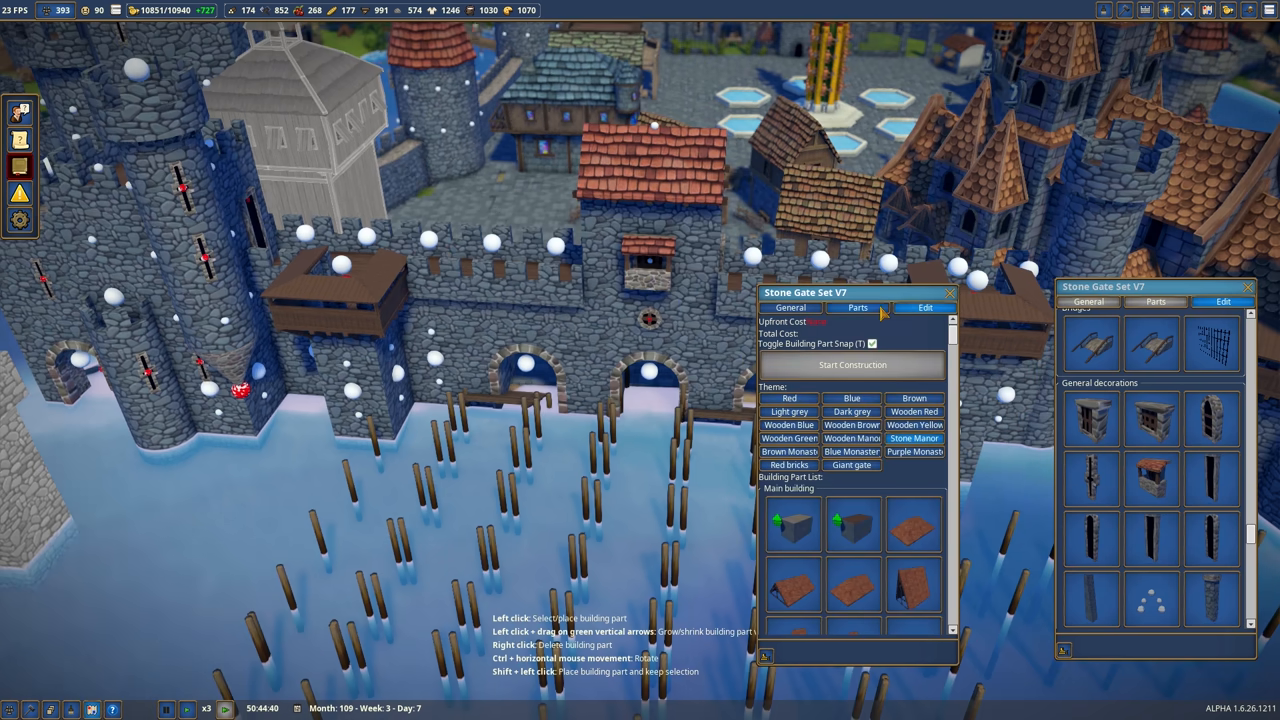
Browse the Stone Gate Set V7 parts and their tower workplace functions
{"action": "left_click", "coordinate": [857, 307]}
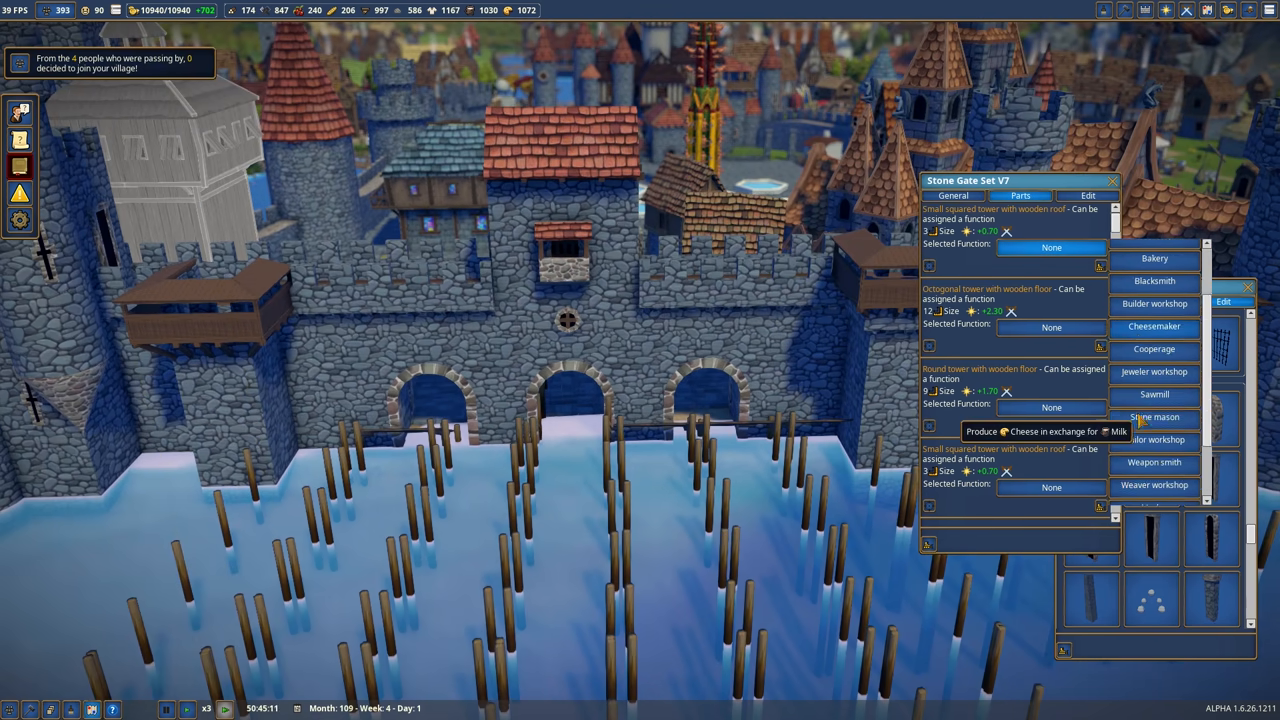
{"action": "scroll", "scroll_direction": "up", "scroll_amount": 3}
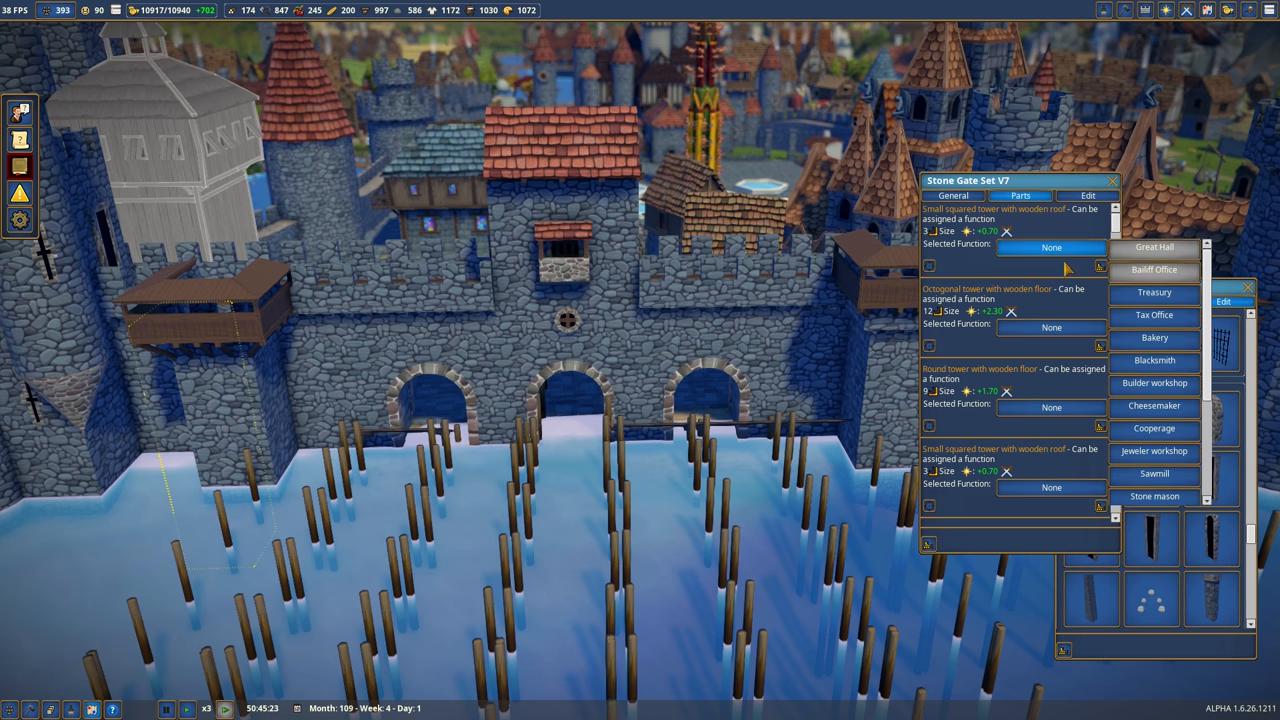
{"action": "mouse_move", "coordinate": [1154, 292]}
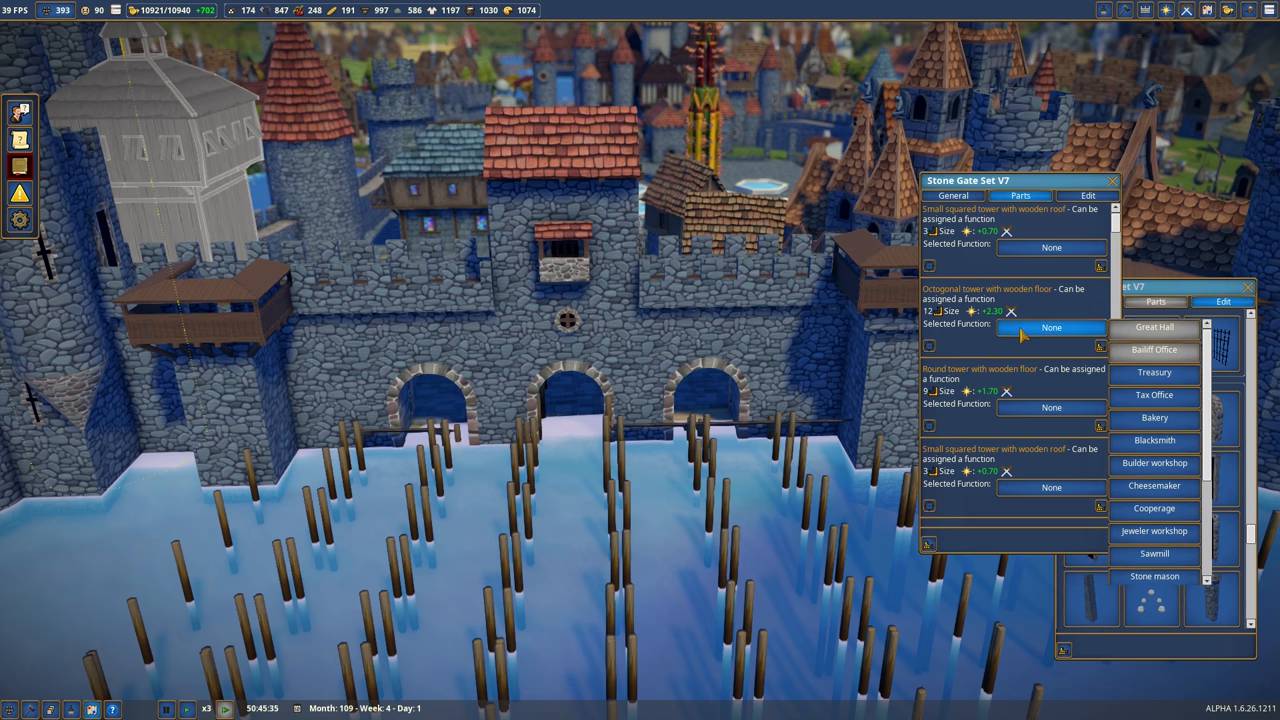
{"action": "mouse_move", "coordinate": [1154, 372]}
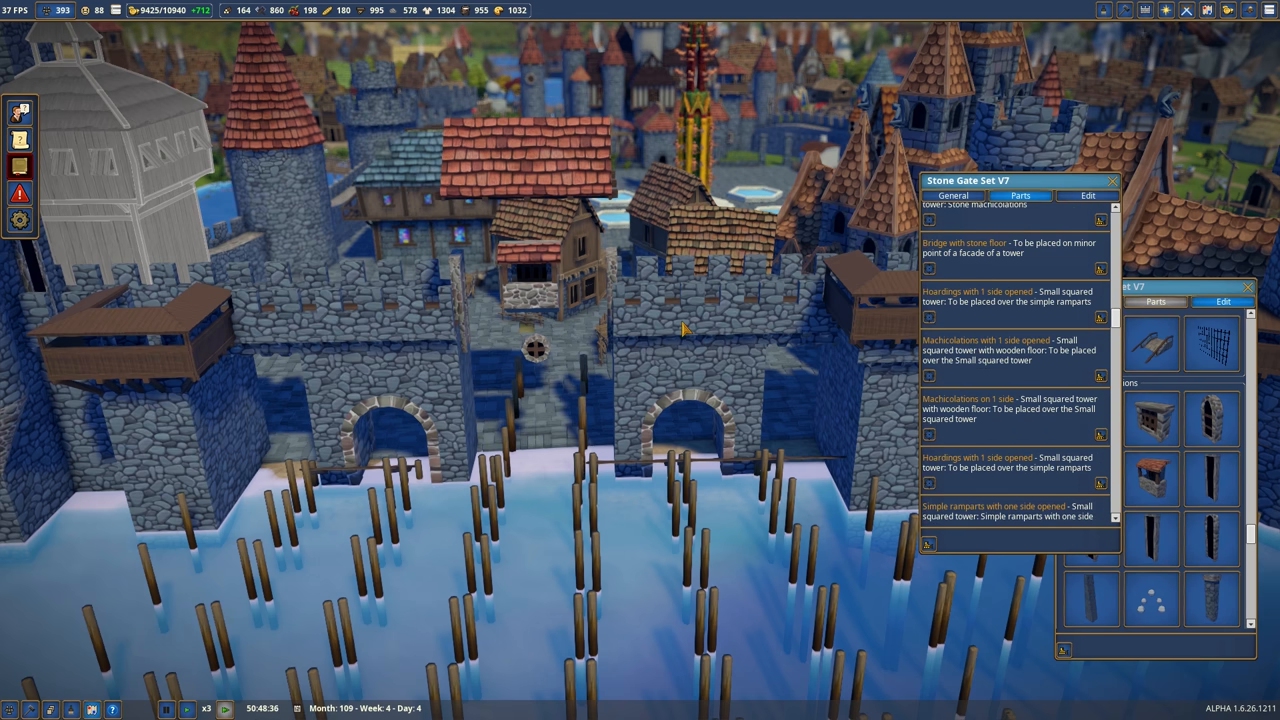
Move the view from the stone gatehouse toward the castle courtyard
{"action": "scroll", "scroll_direction": "down", "scroll_amount": 3}
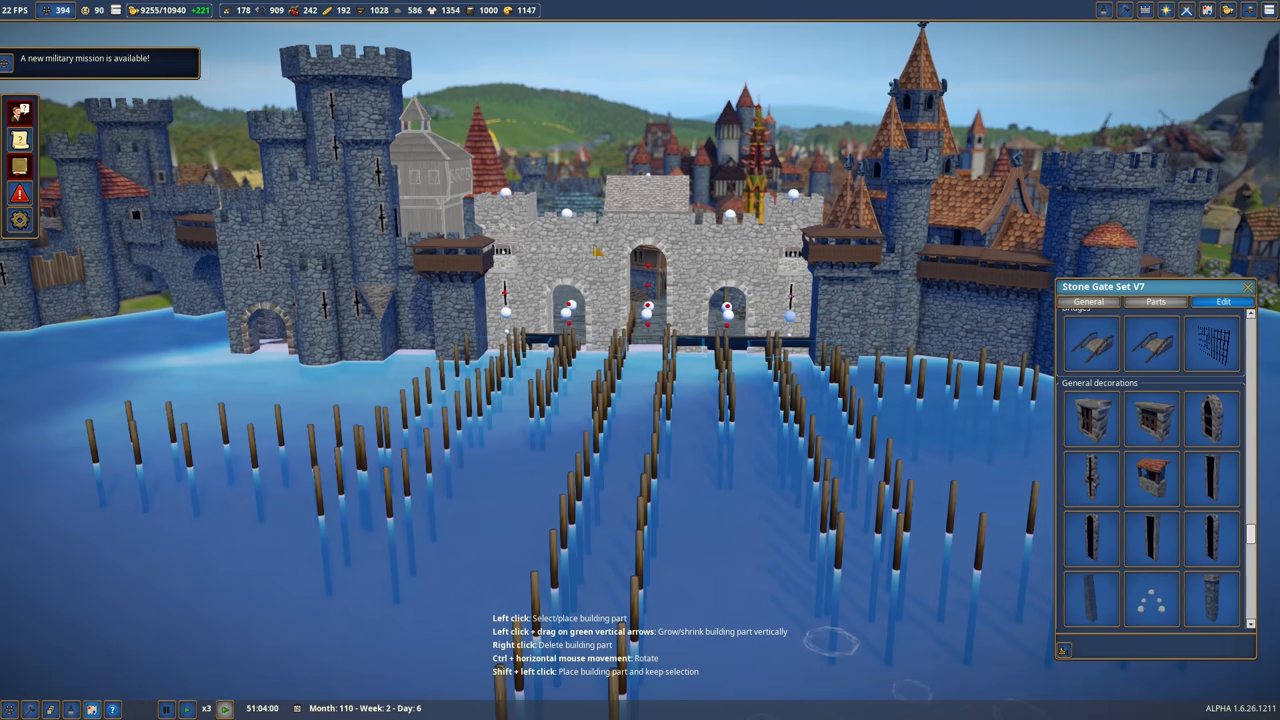
{"action": "mouse_move", "coordinate": [1152, 417]}
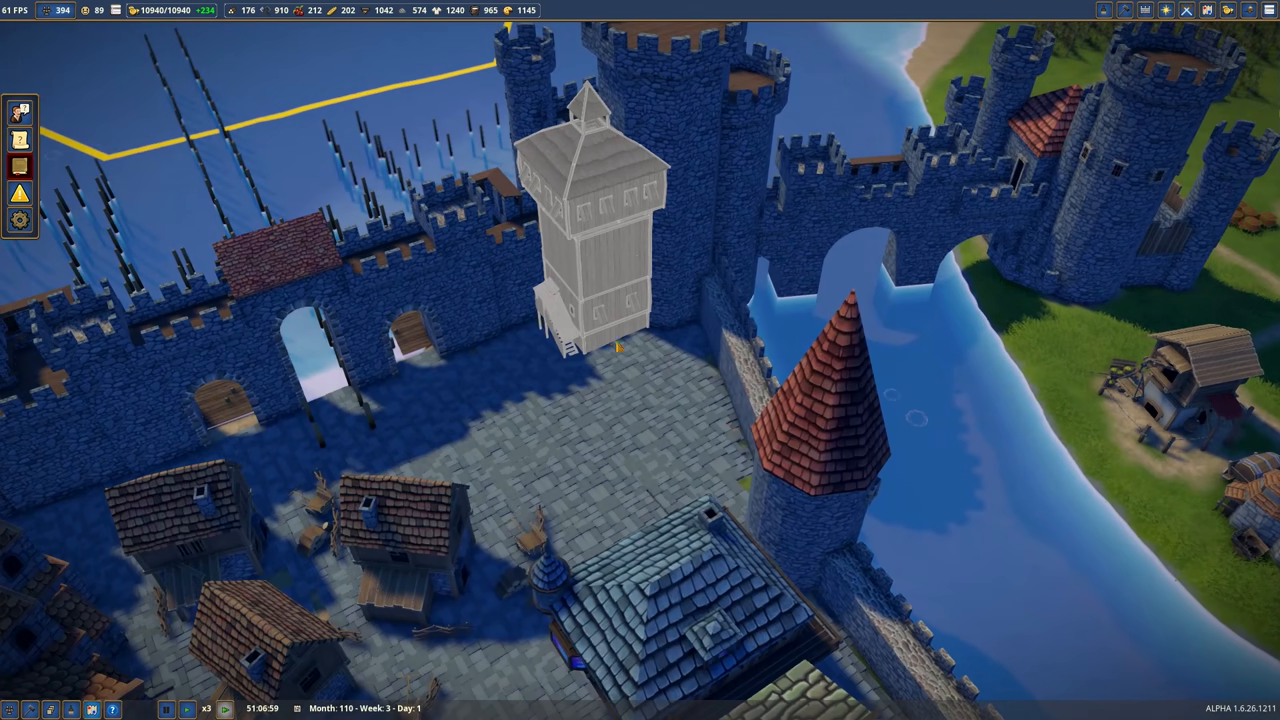
Select the planned Wooden Keep in the courtyard for editing
{"action": "left_click", "coordinate": [590, 220]}
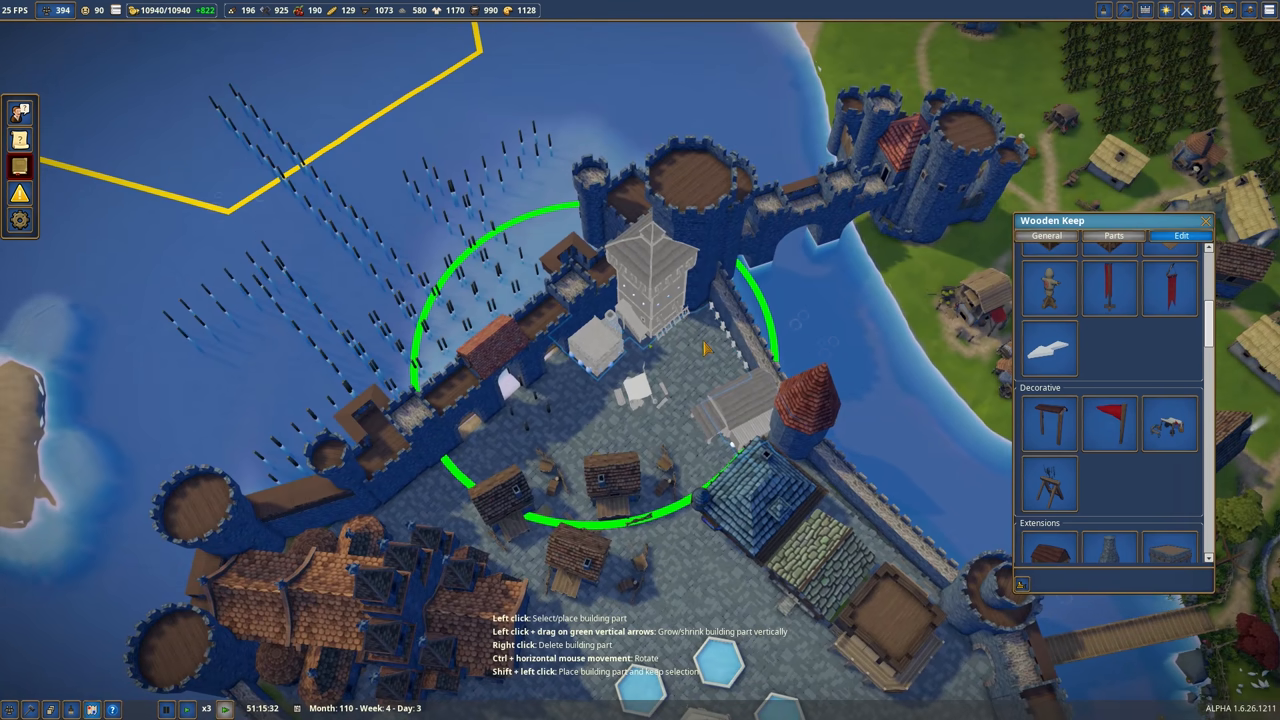
{"action": "mouse_move", "coordinate": [645, 365]}
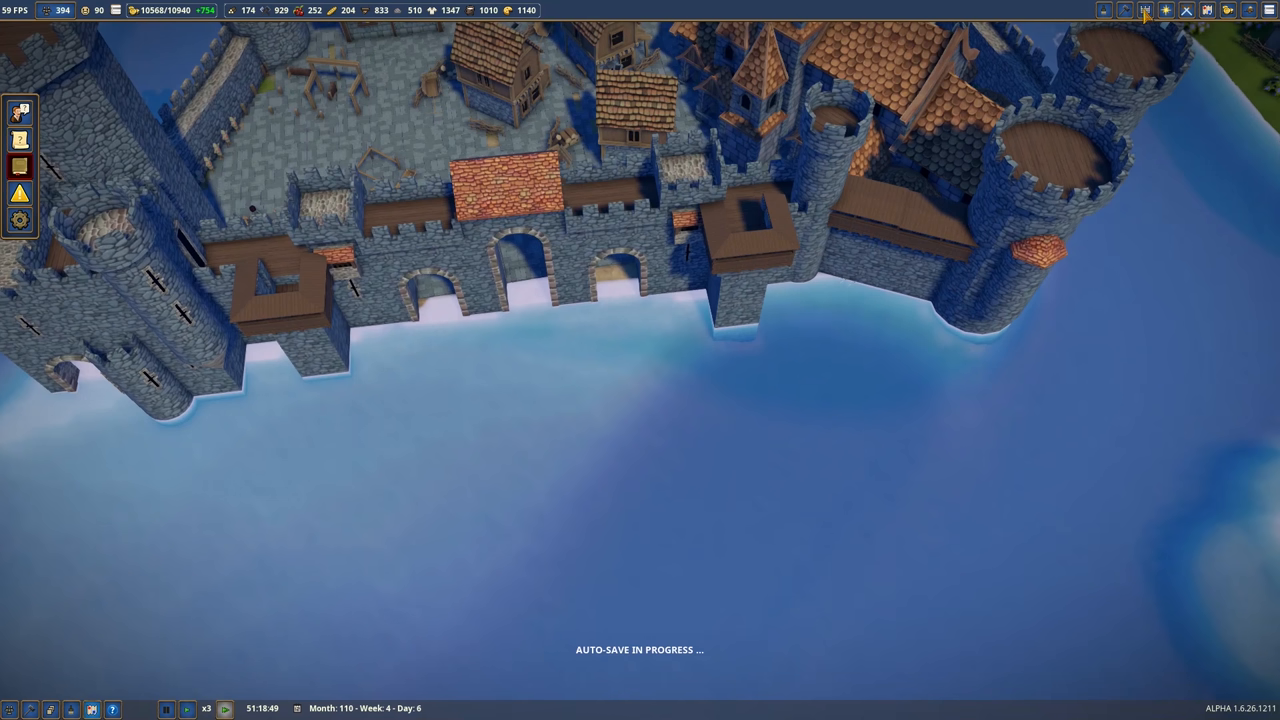
Start placing a Harbour V2 against the castle's waterfront wall
{"action": "left_click", "coordinate": [1125, 10]}
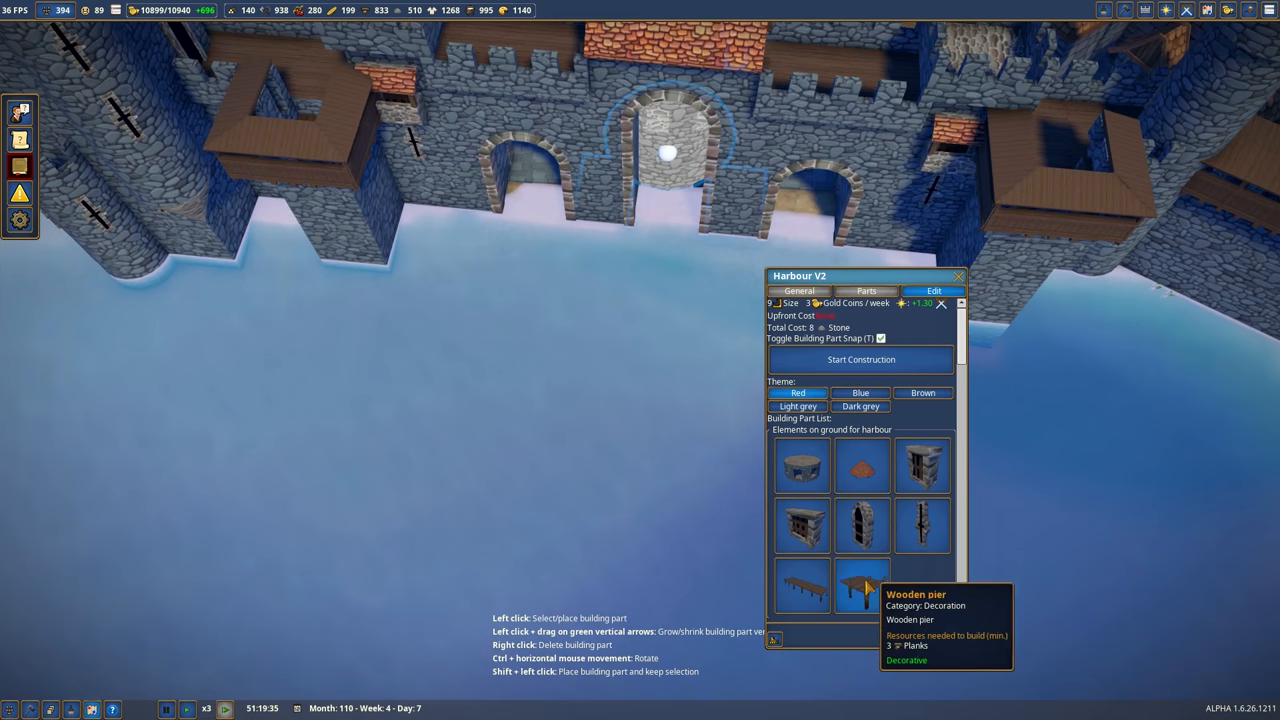
Lay wooden pier sections from the castle wall out into the water
{"action": "left_click", "coordinate": [862, 585]}
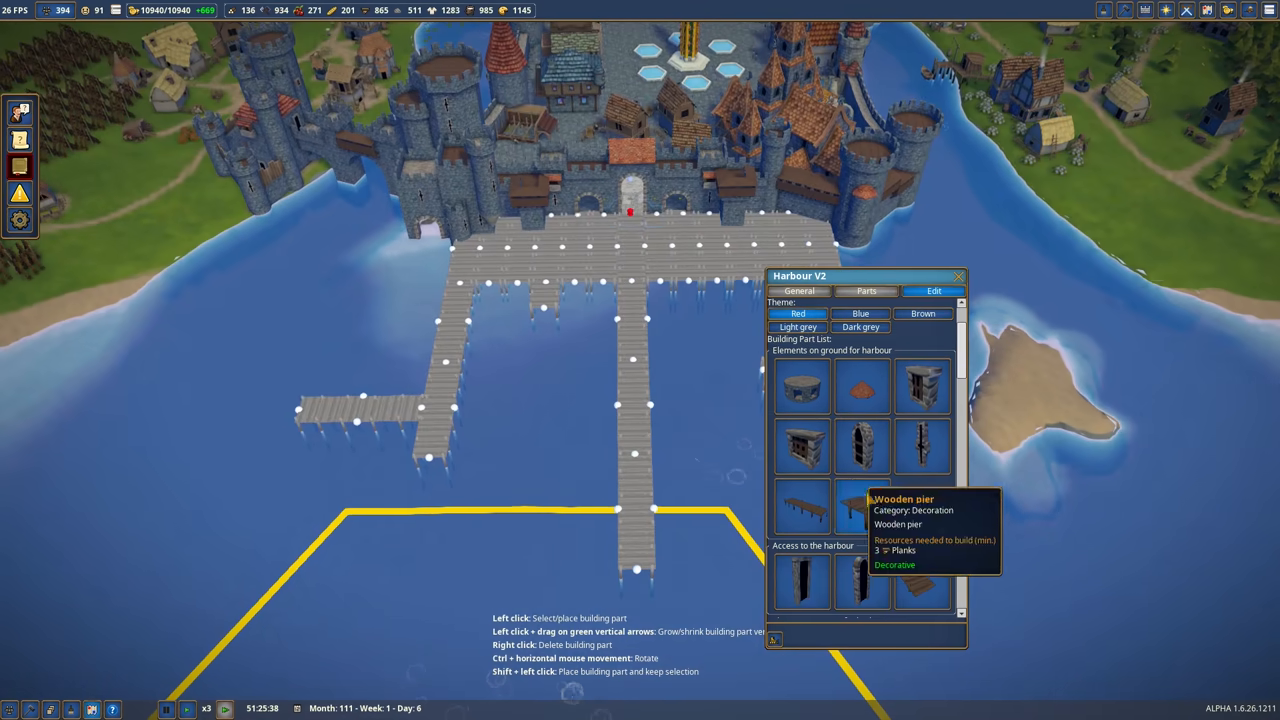
{"action": "scroll", "scroll_direction": "down", "scroll_amount": 3}
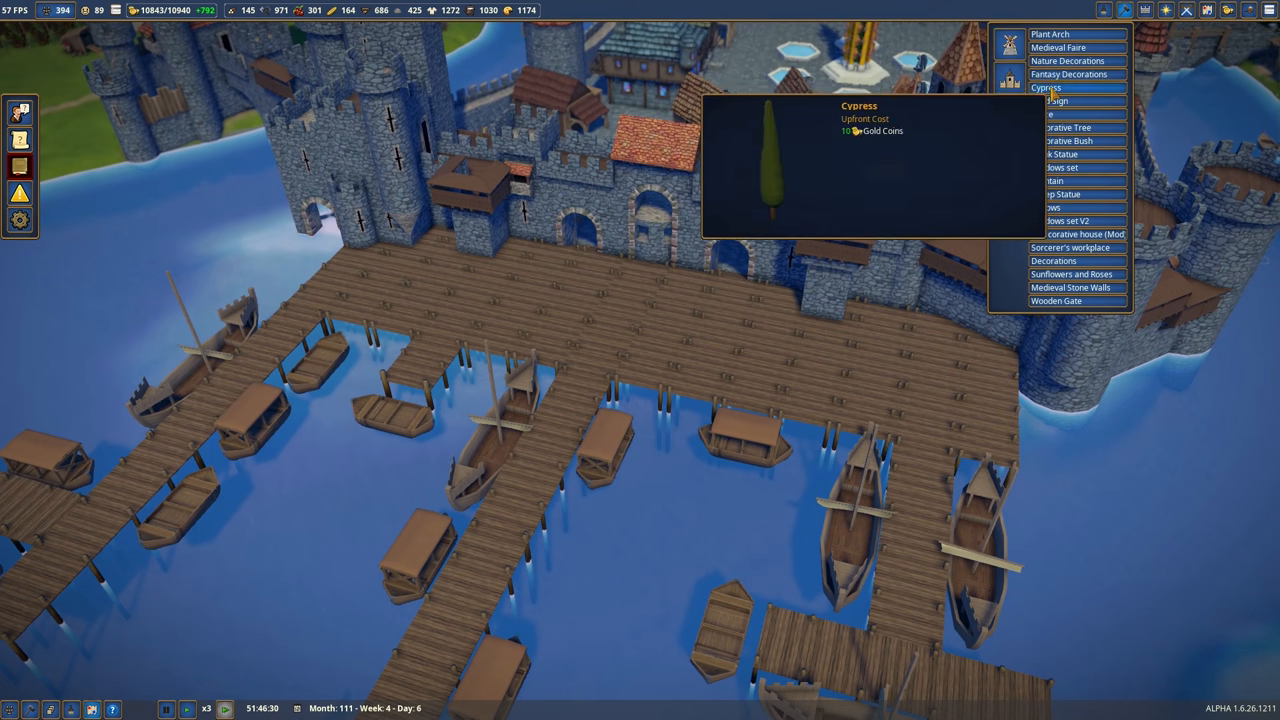
Browse the Fantasy Decorations set for a crane-style part for the central pier
{"action": "left_click", "coordinate": [1069, 74]}
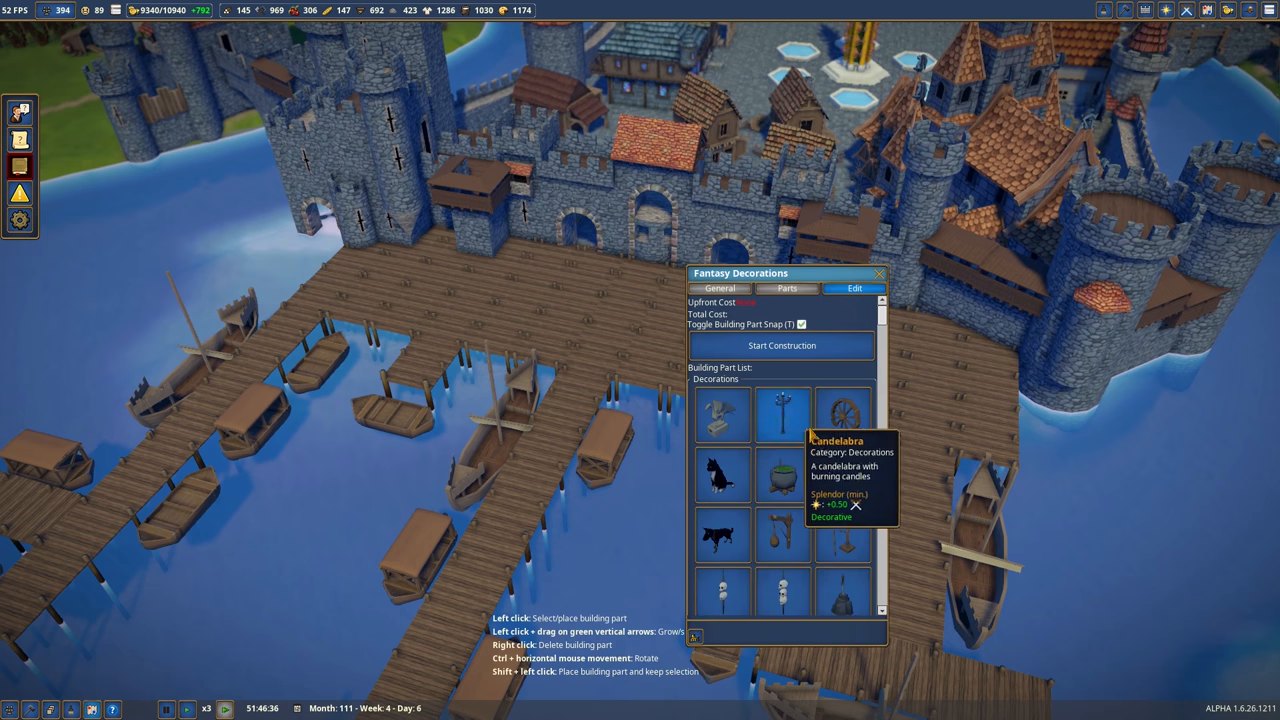
{"action": "scroll", "scroll_direction": "down", "scroll_amount": 3}
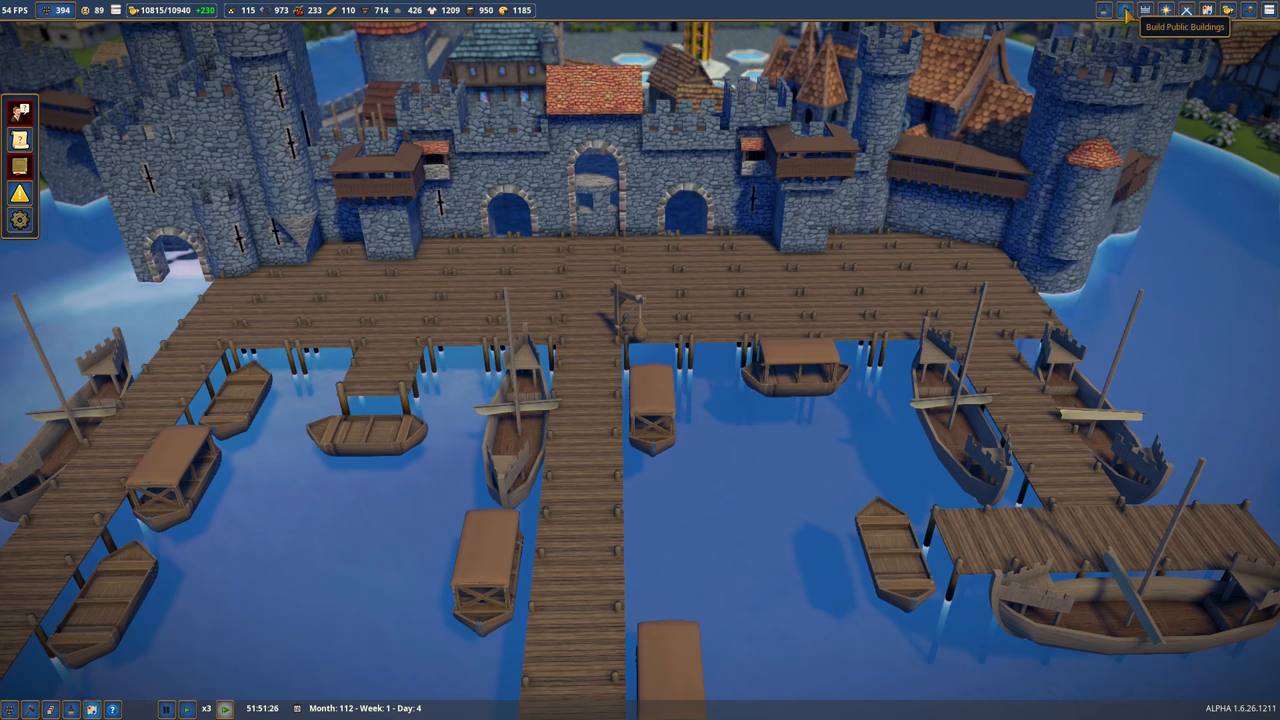
{"action": "left_click", "coordinate": [1125, 10]}
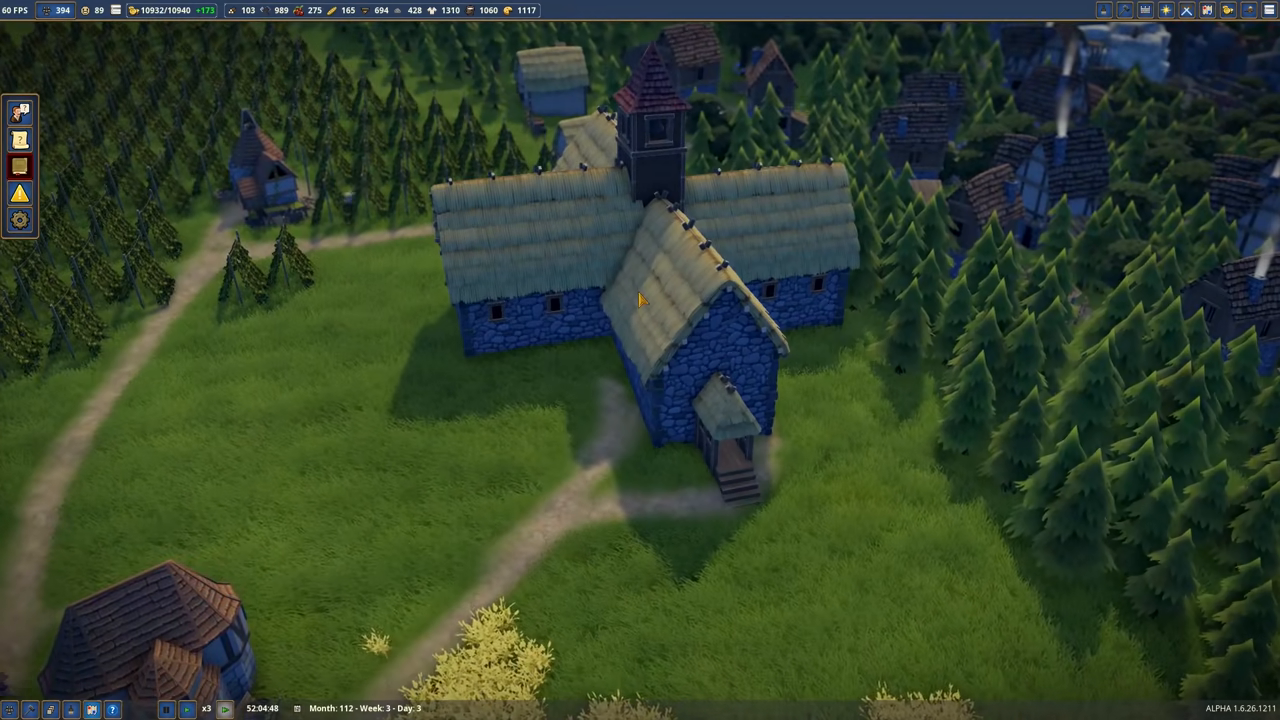
{"action": "mouse_move", "coordinate": [98, 10]}
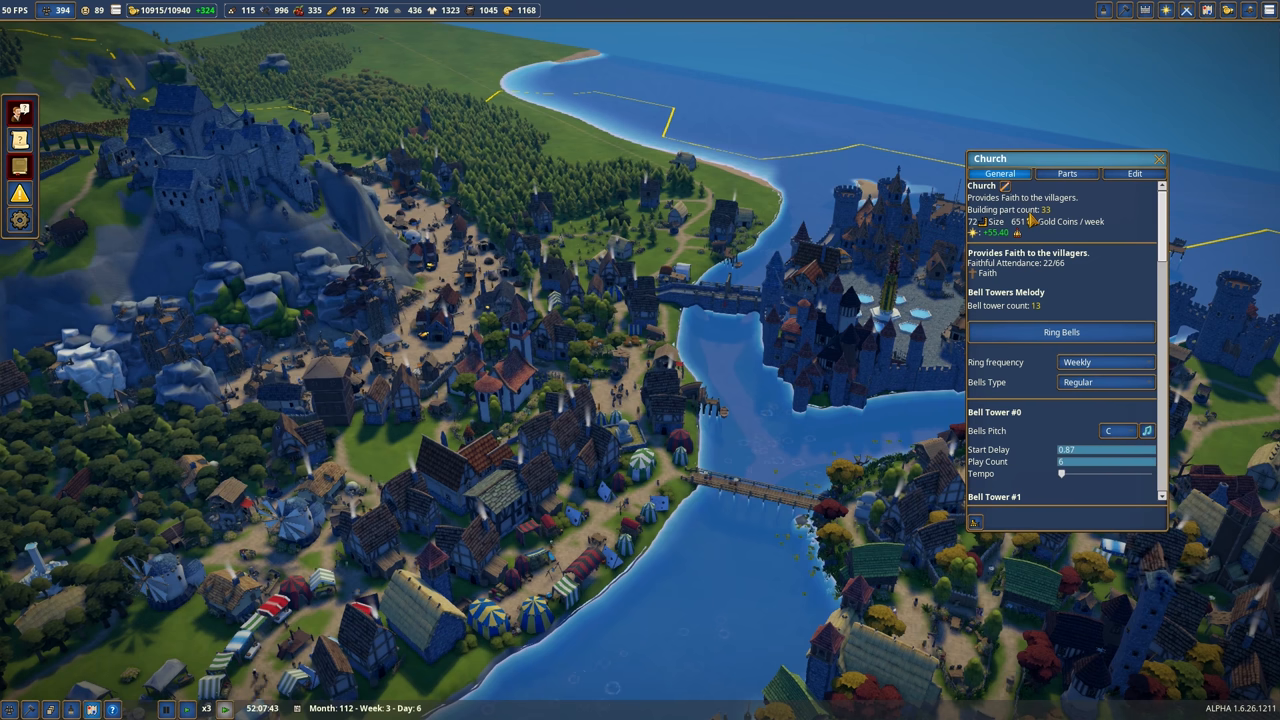
{"action": "mouse_move", "coordinate": [1035, 222]}
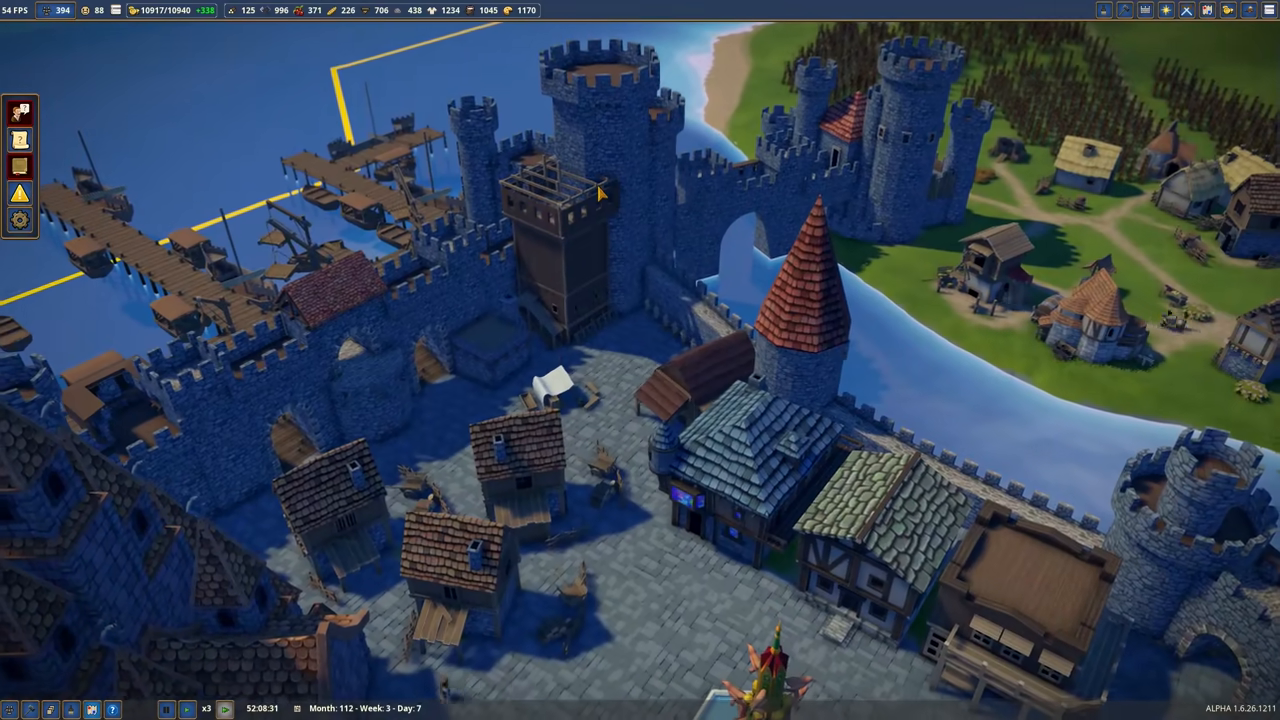
Place a timber shed beside the red-spired tower in the keep courtyard
{"action": "left_click", "coordinate": [62, 10]}
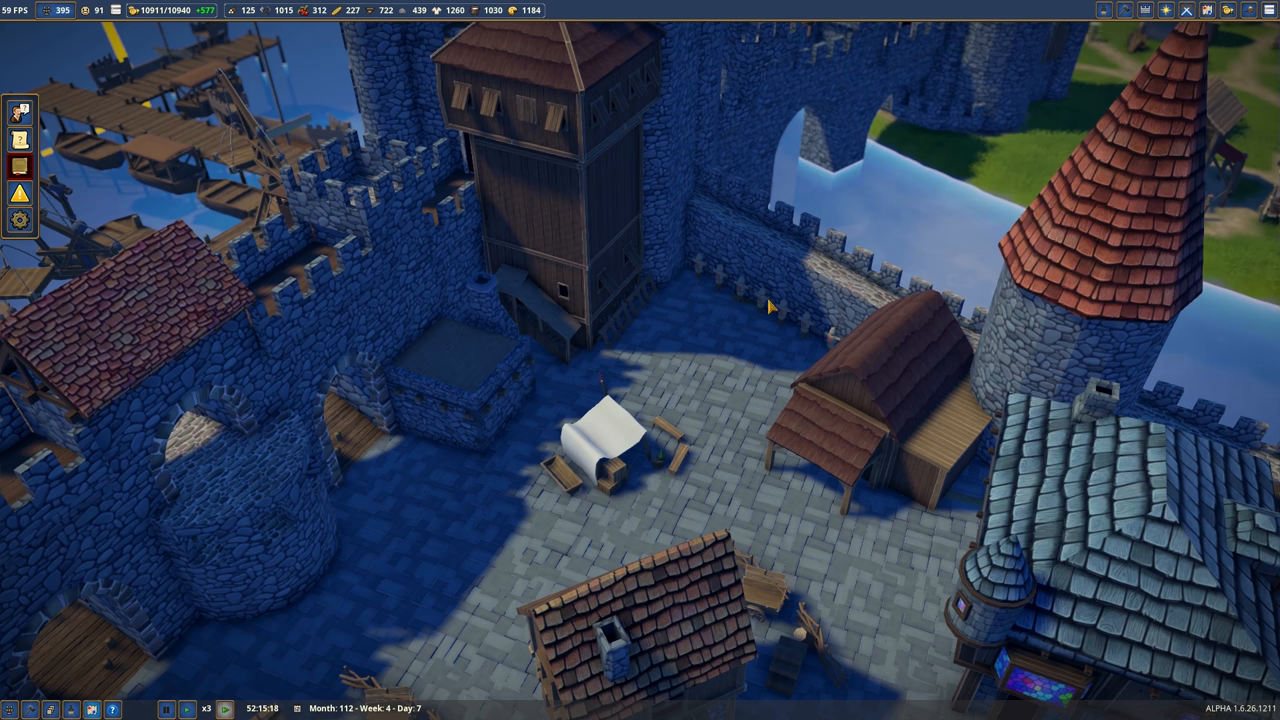
{"action": "mouse_move", "coordinate": [513, 450]}
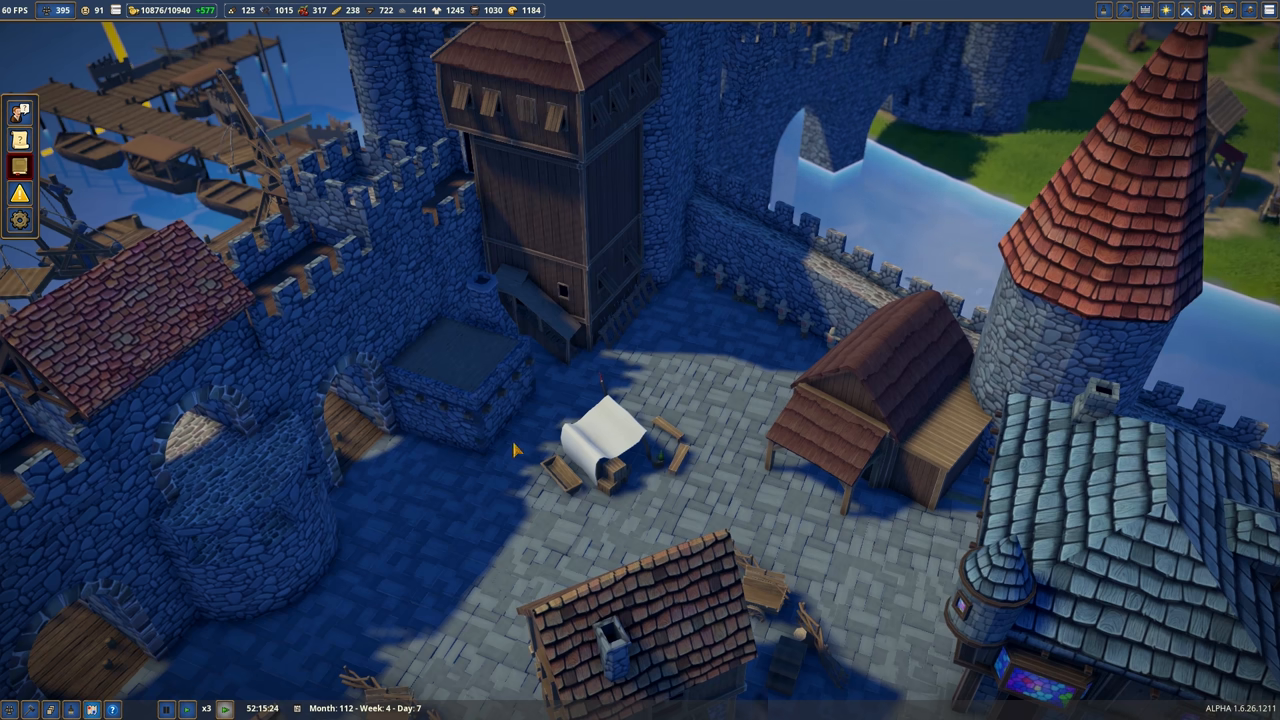
{"action": "scroll", "scroll_direction": "down", "scroll_amount": 3}
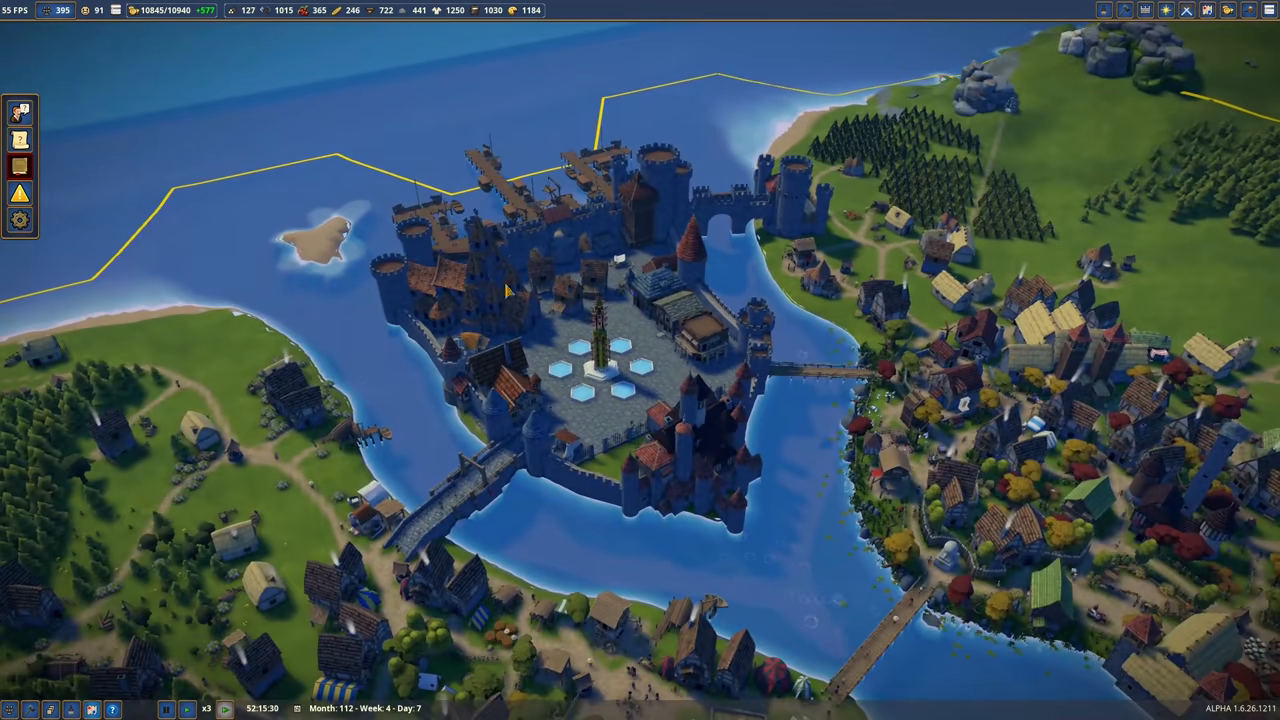